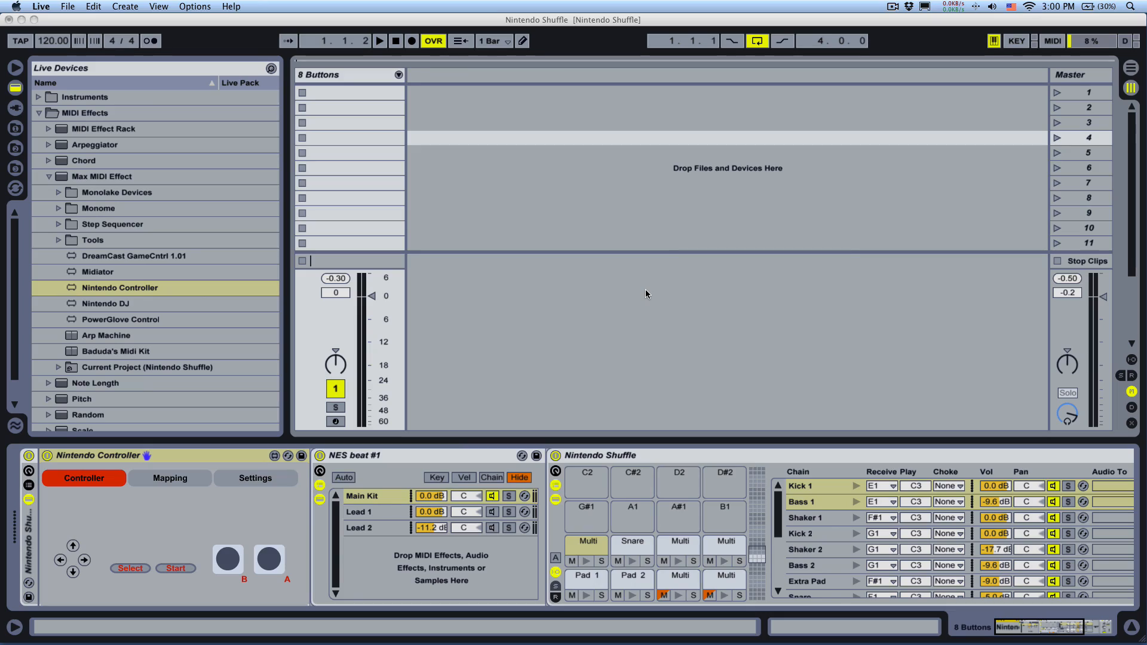
{"action": "mouse_move", "coordinate": [230, 466]}
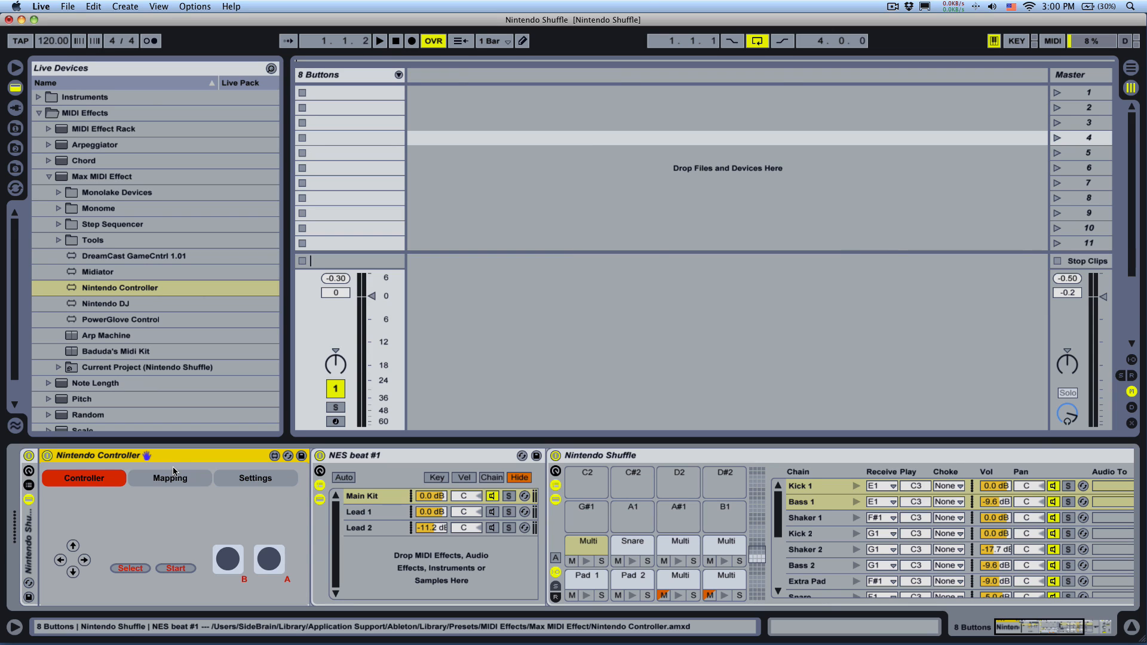
{"action": "mouse_move", "coordinate": [148, 466]}
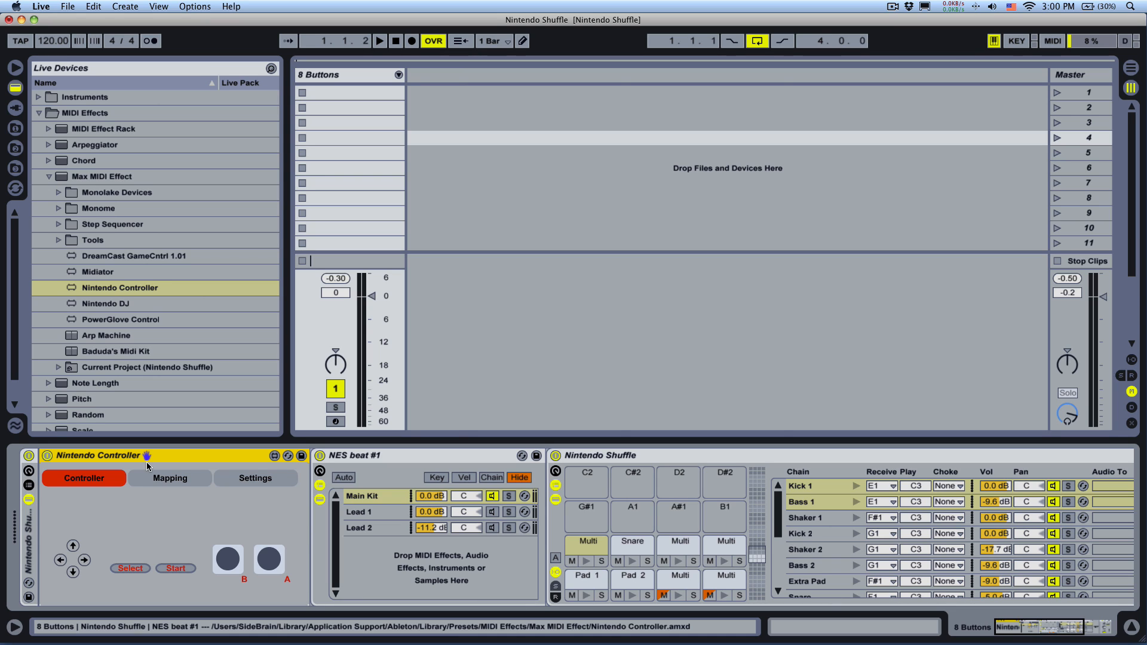
{"action": "mouse_move", "coordinate": [190, 458]}
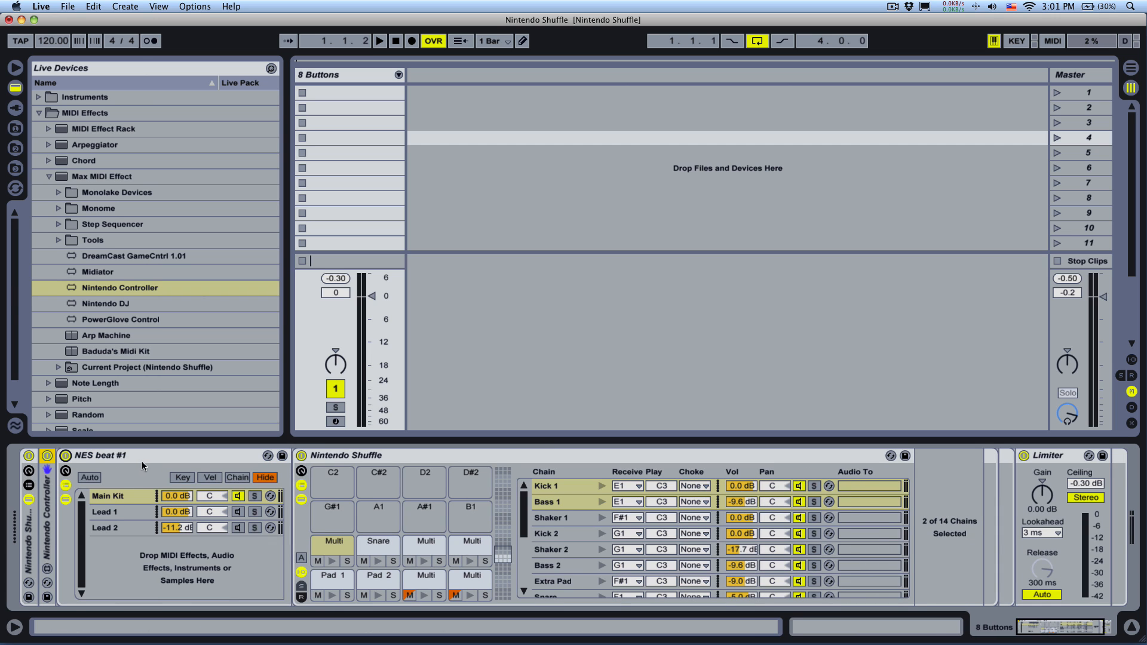
Select the Nintendo Shuffle kit, reveal its chain list and show the Bass 1 sampler with its loaded waveform.
{"action": "left_click", "coordinate": [110, 497]}
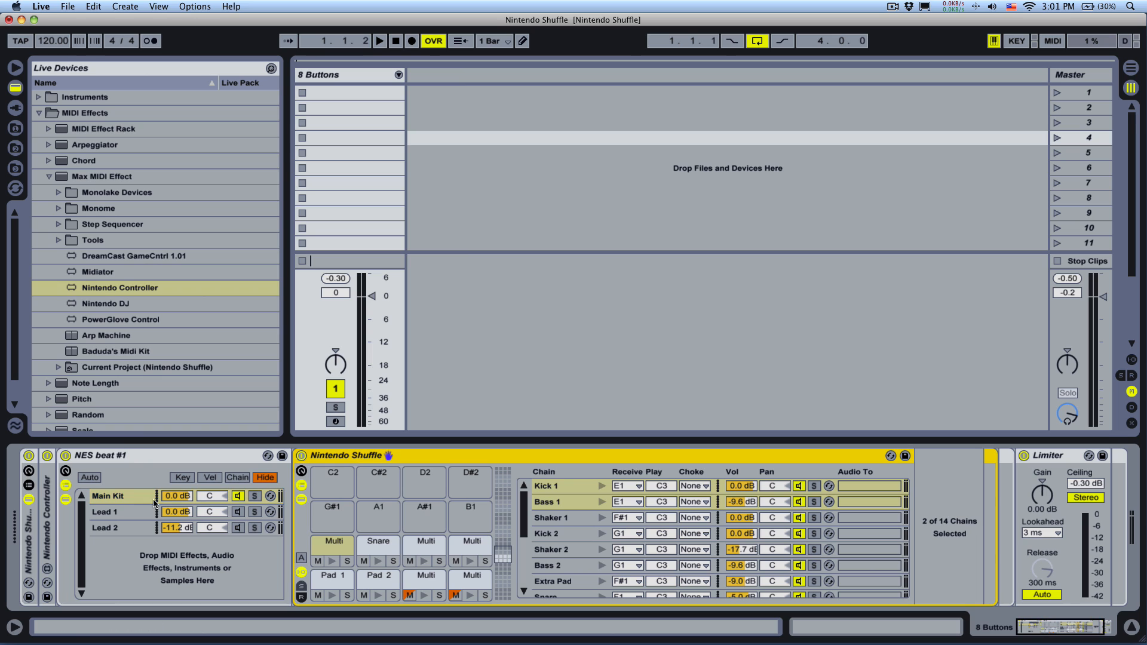
{"action": "mouse_move", "coordinate": [137, 512]}
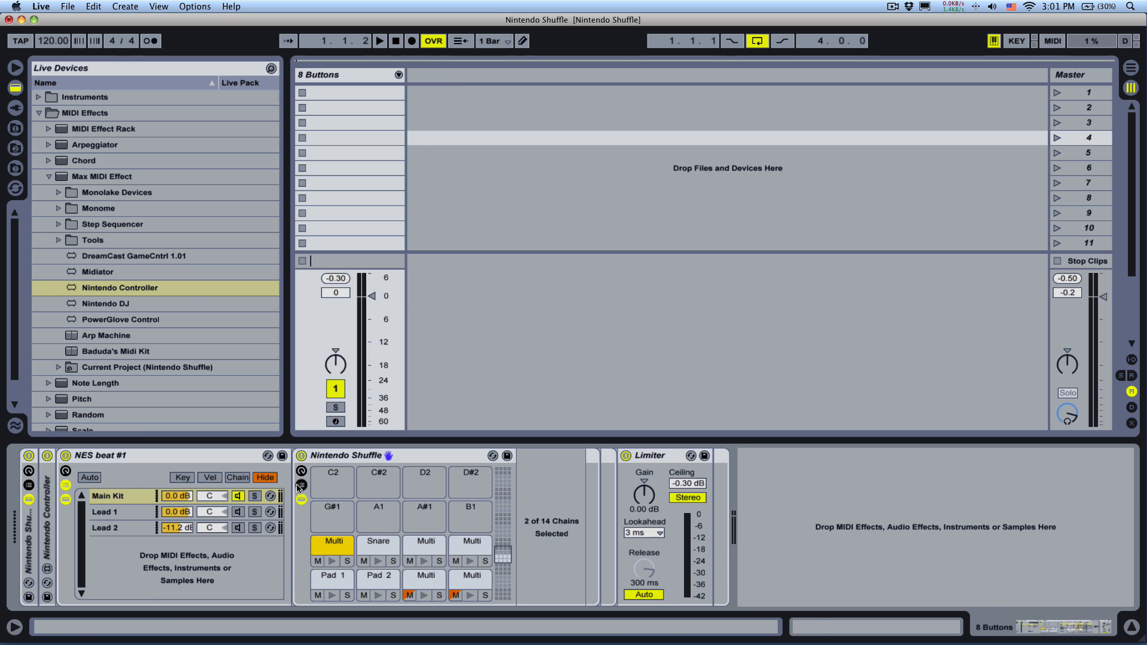
{"action": "left_click", "coordinate": [301, 486]}
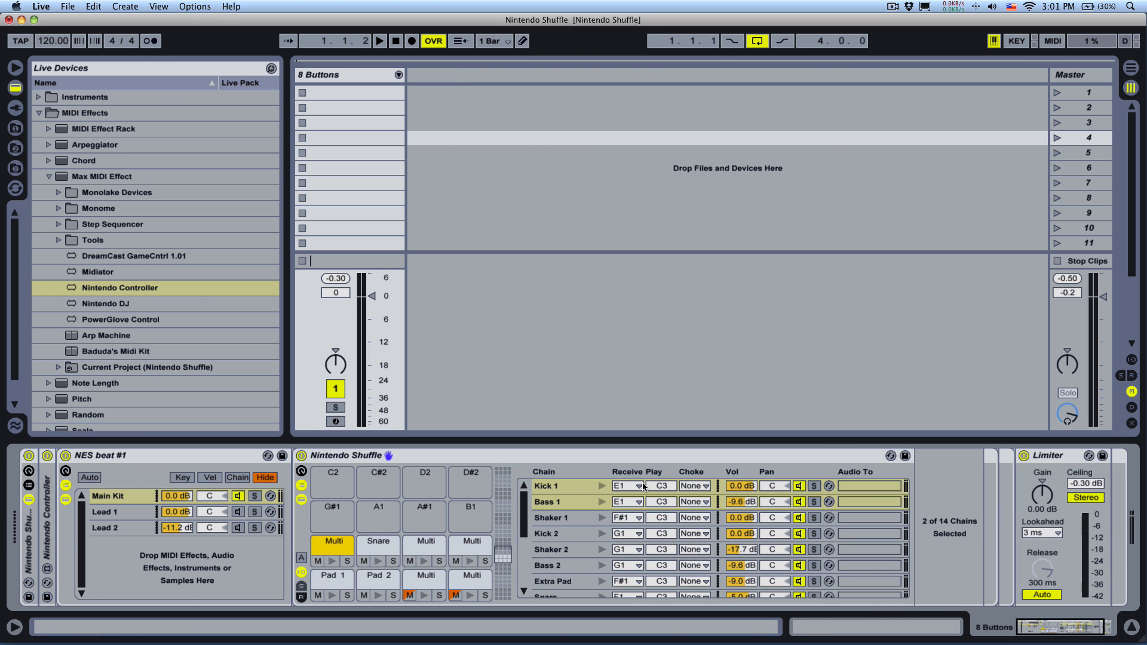
{"action": "left_click", "coordinate": [550, 485]}
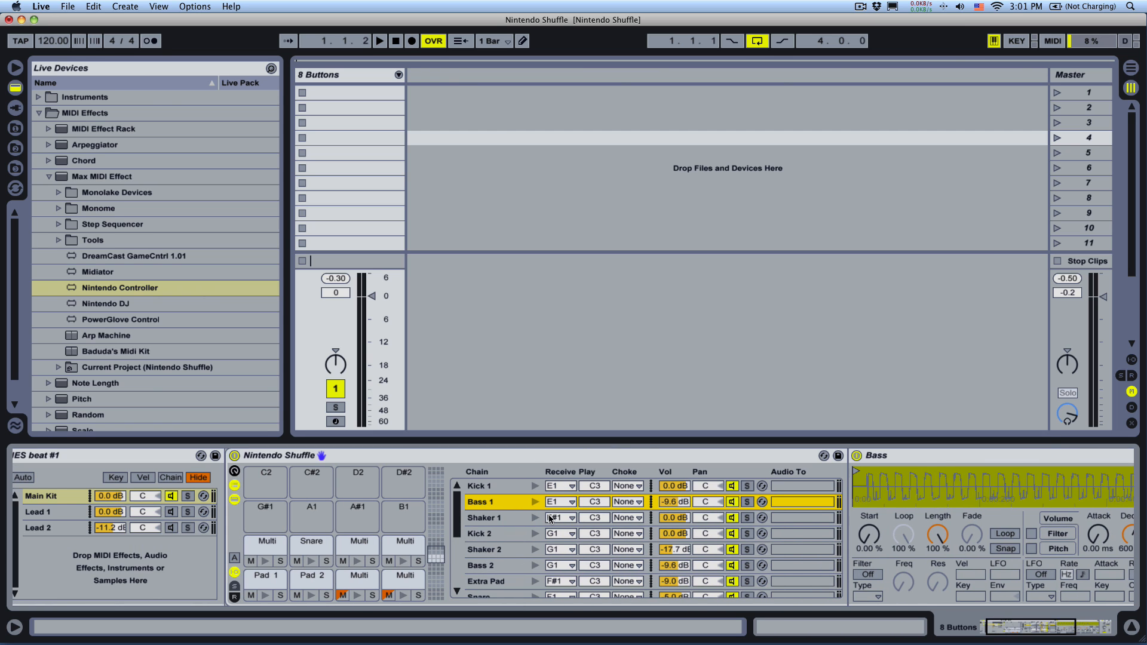
Show the chains behind the Snare and Multi pads, then the Extra Pad chain's sample settings.
{"action": "left_click", "coordinate": [311, 545]}
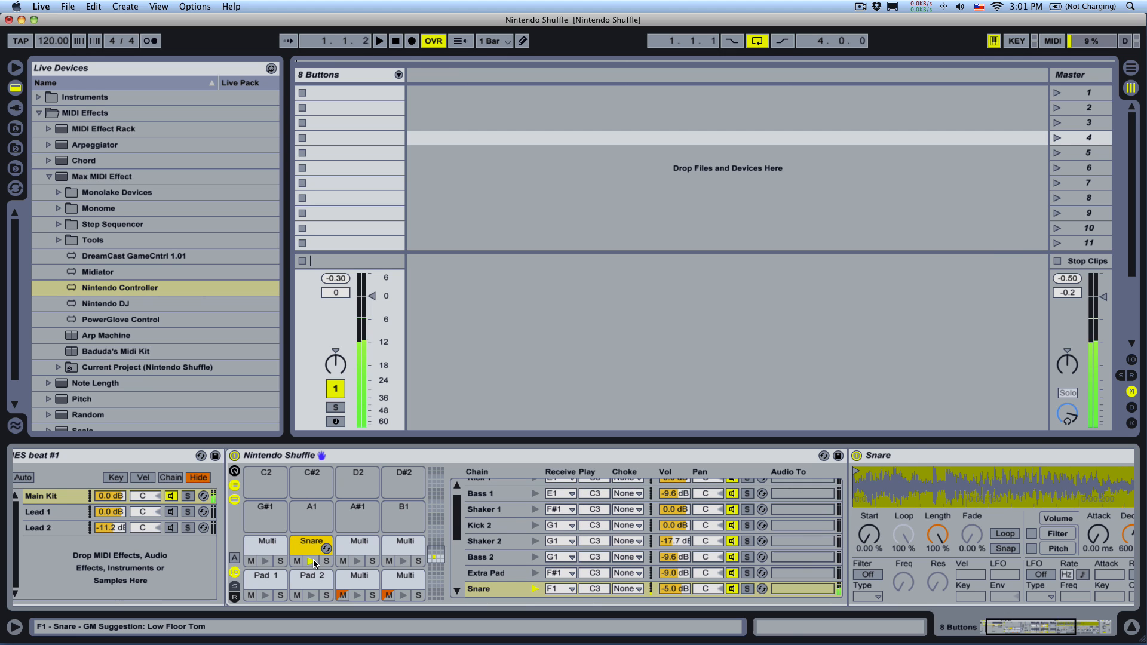
{"action": "left_click", "coordinate": [358, 548]}
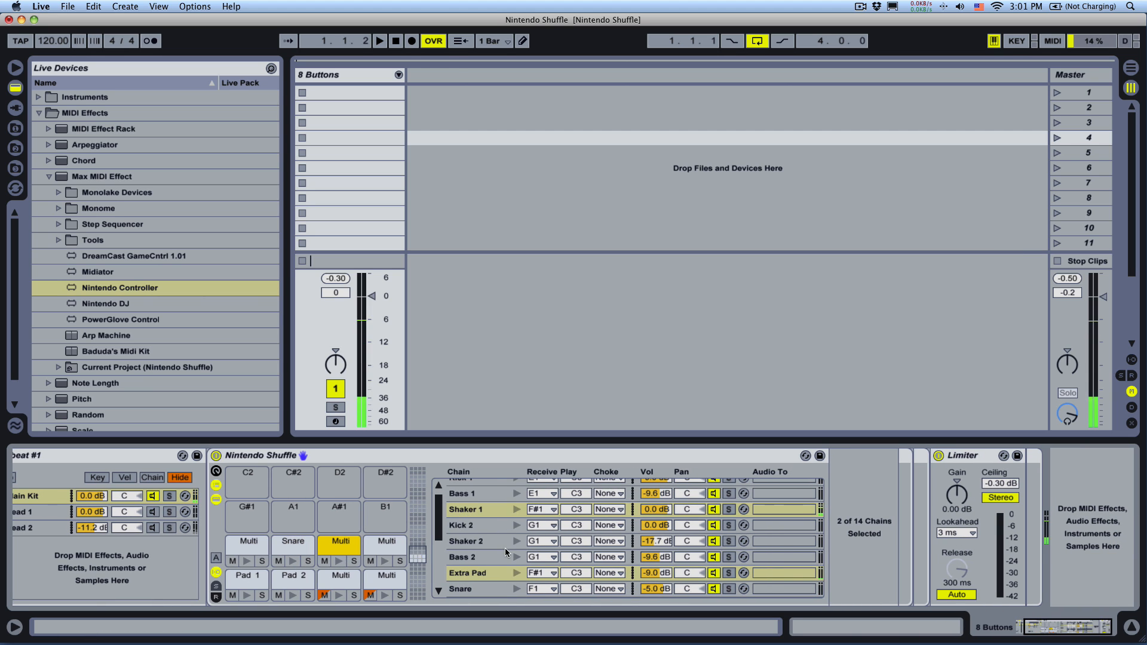
{"action": "left_click", "coordinate": [468, 574]}
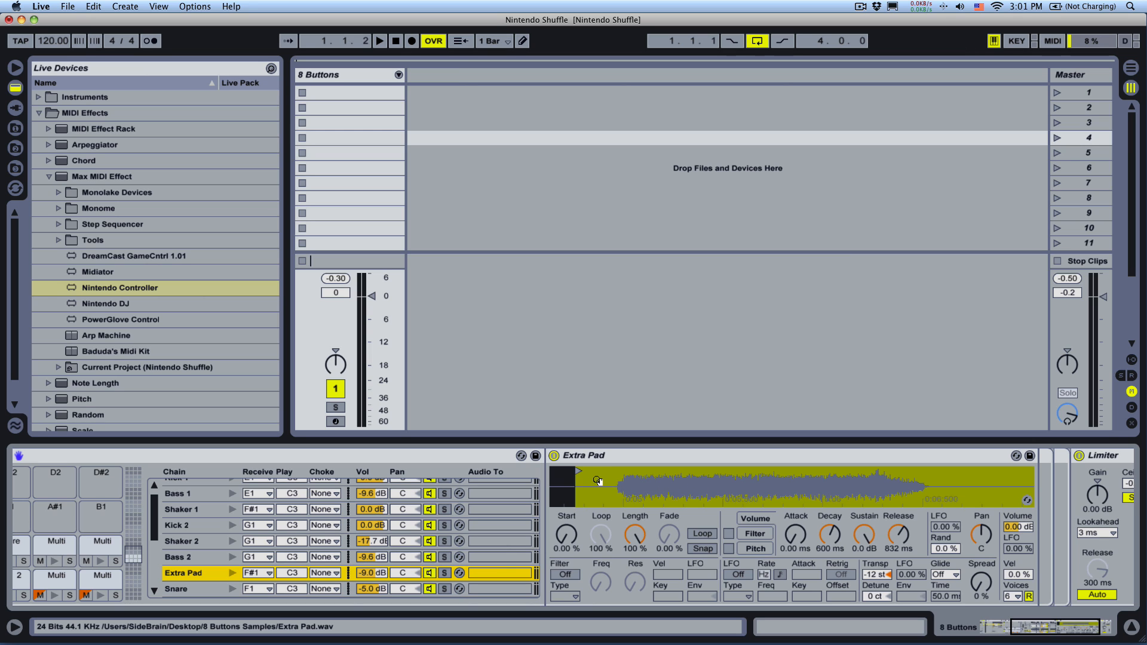
{"action": "mouse_move", "coordinate": [608, 481]}
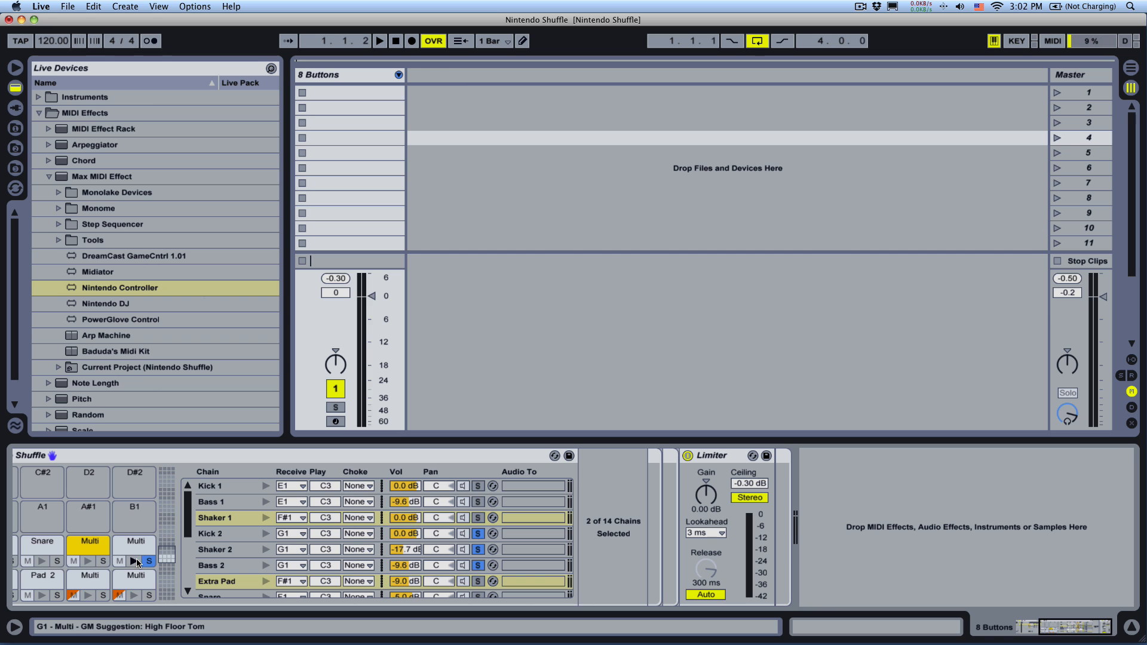
Show the Kick 2 chain, then the Bass 2 sampler transposed +2 semitones.
{"action": "left_click", "coordinate": [215, 533]}
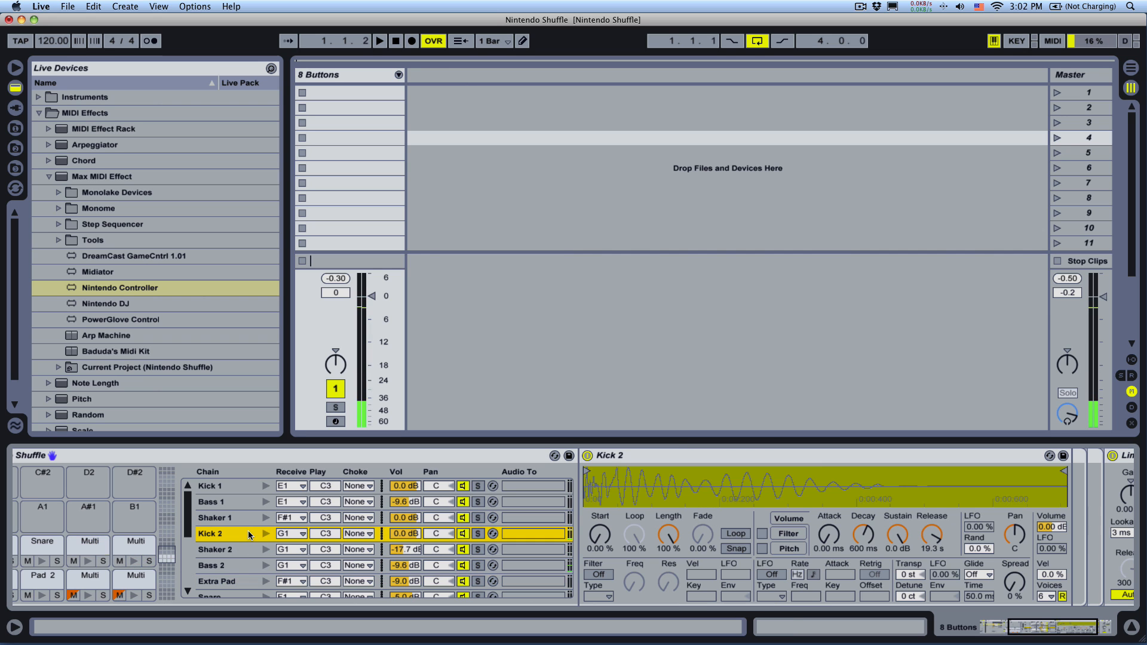
{"action": "mouse_move", "coordinate": [265, 554]}
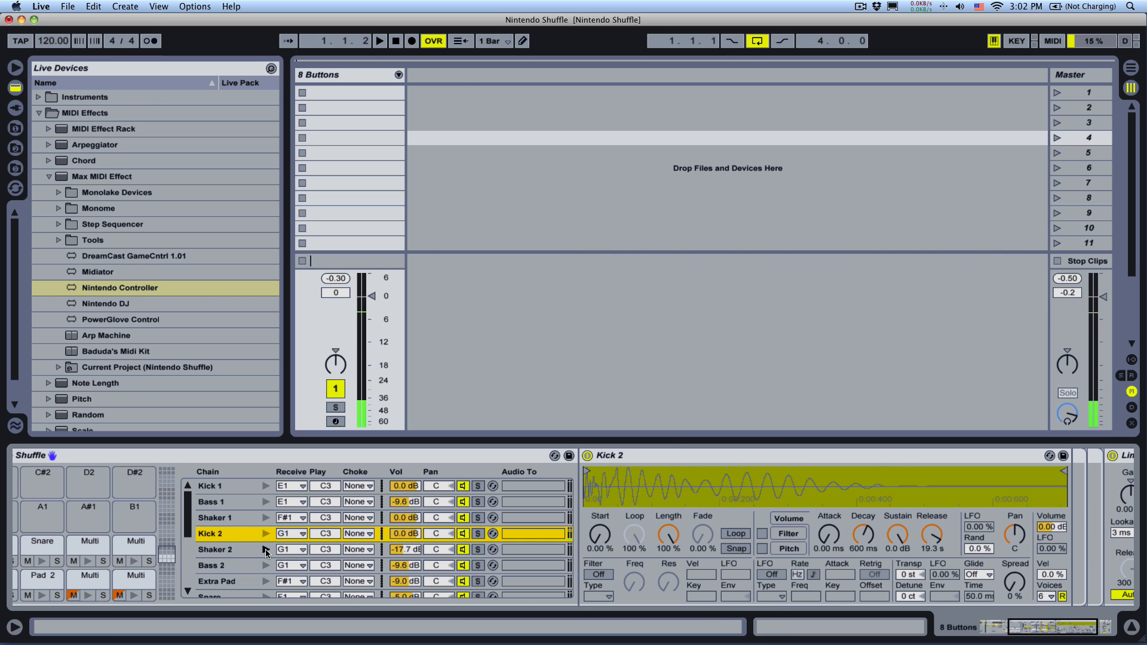
{"action": "left_click", "coordinate": [210, 565]}
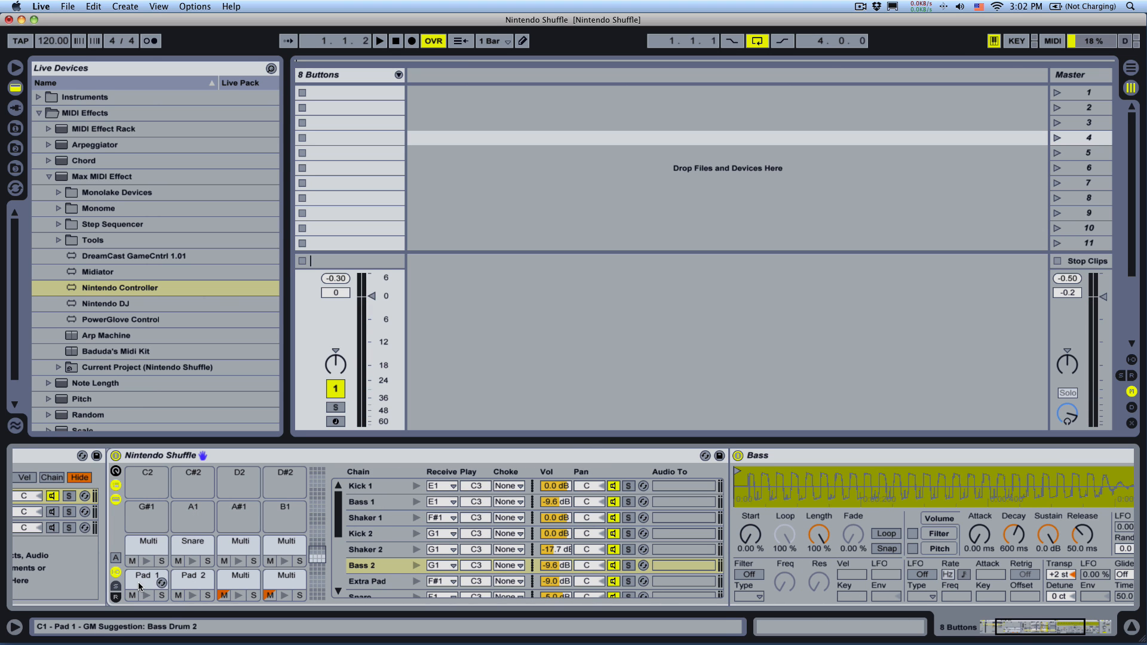
Review the Fx 1 and Fx 4 chain samplers, returning to Fx 1 beside the NES beat rack.
{"action": "left_click", "coordinate": [146, 578]}
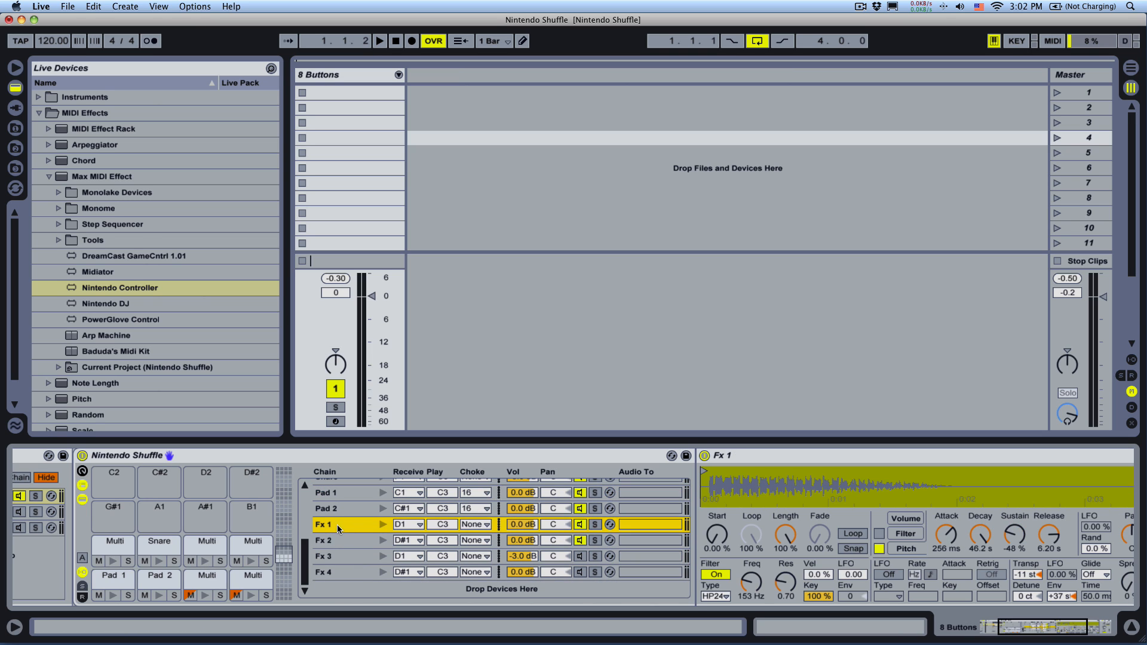
{"action": "left_click", "coordinate": [334, 571]}
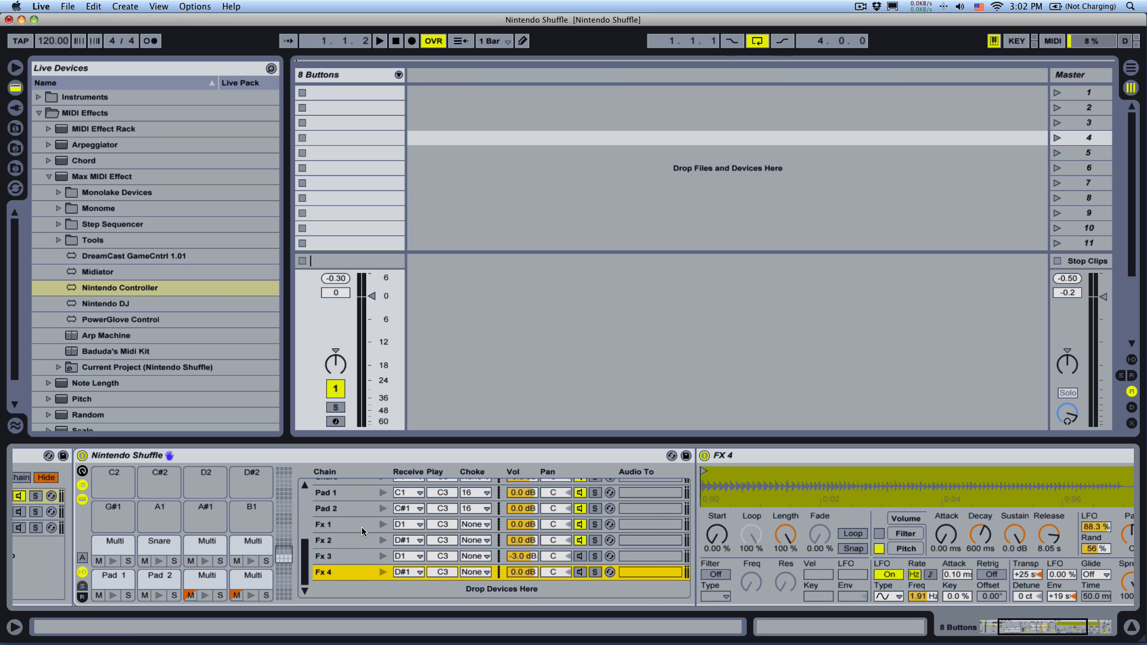
{"action": "left_click", "coordinate": [347, 524]}
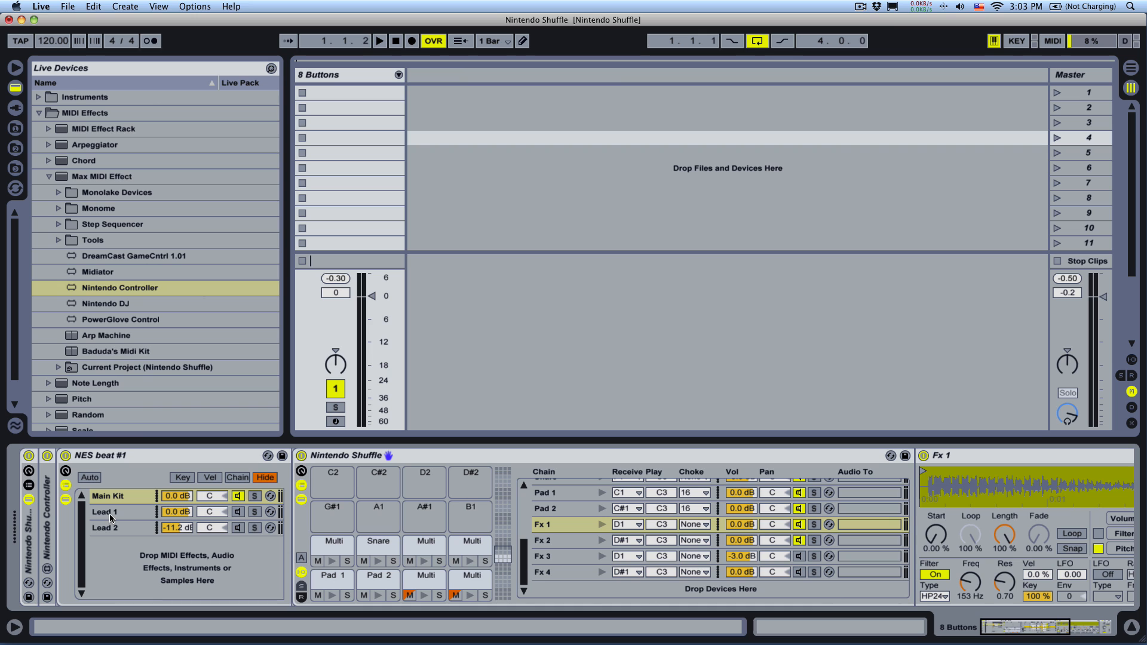
Show the Lead 1 chain's Pitch, Velocity, Arpeggiator, Random and Lydian Minor effects.
{"action": "left_click", "coordinate": [111, 528]}
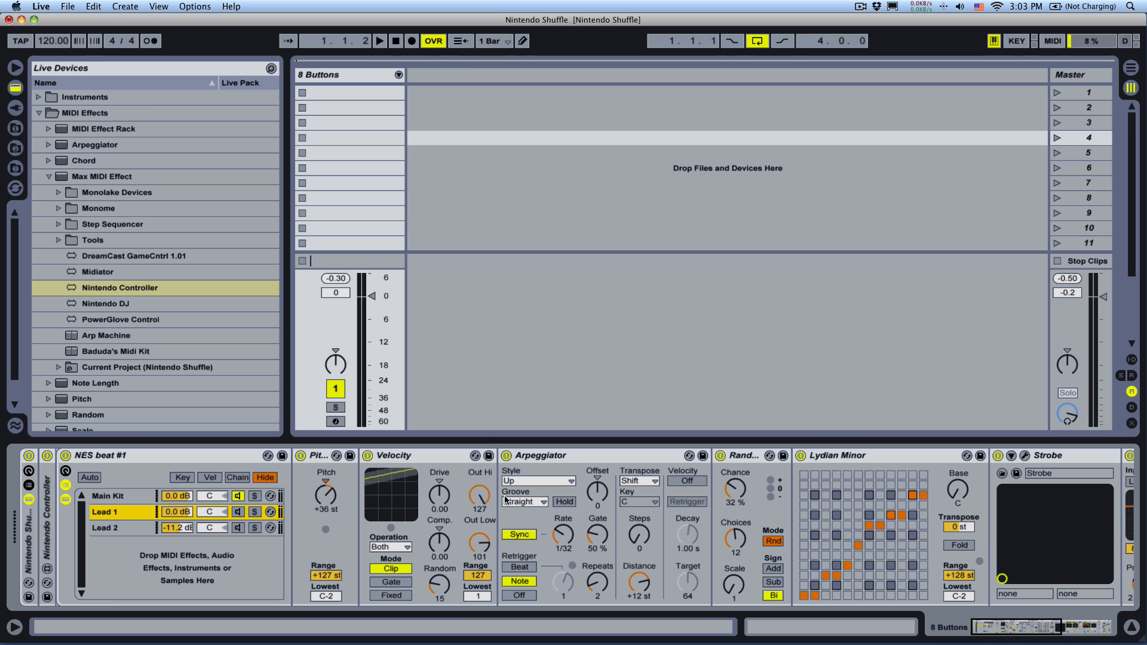
{"action": "mouse_move", "coordinate": [291, 465]}
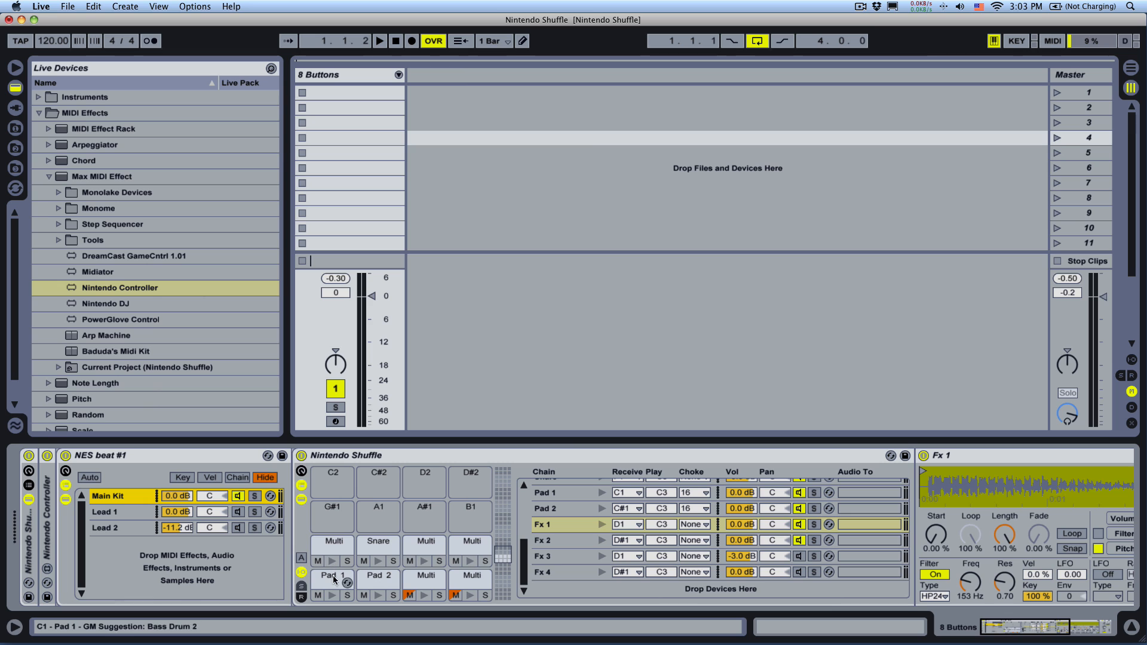
{"action": "left_click", "coordinate": [377, 578]}
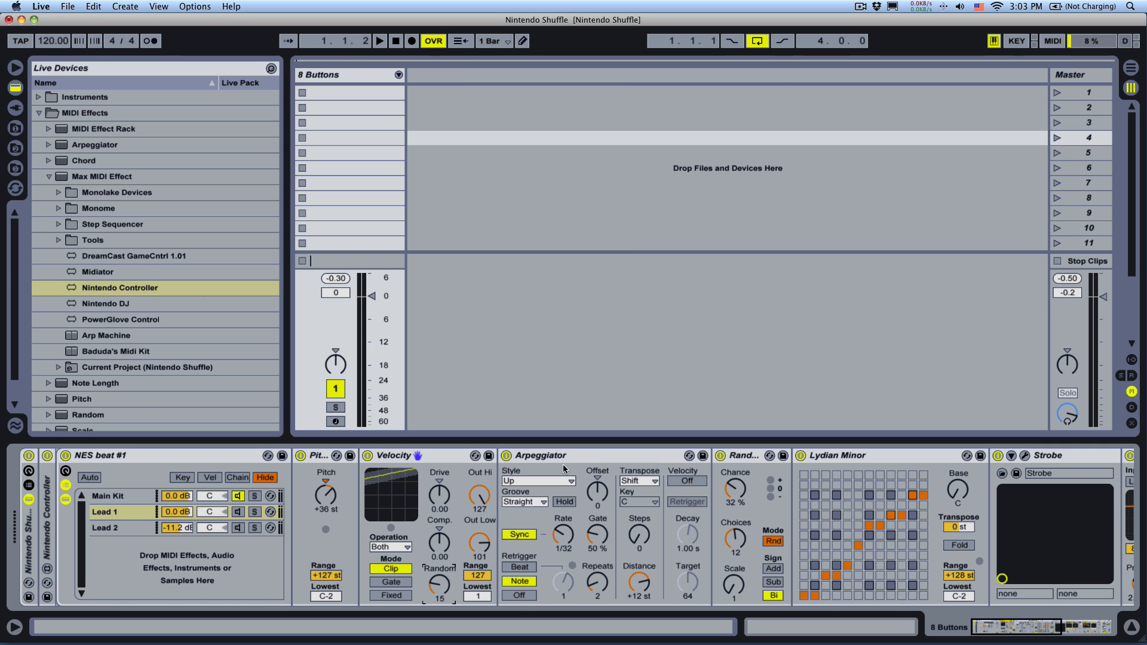
{"action": "left_click", "coordinate": [545, 457]}
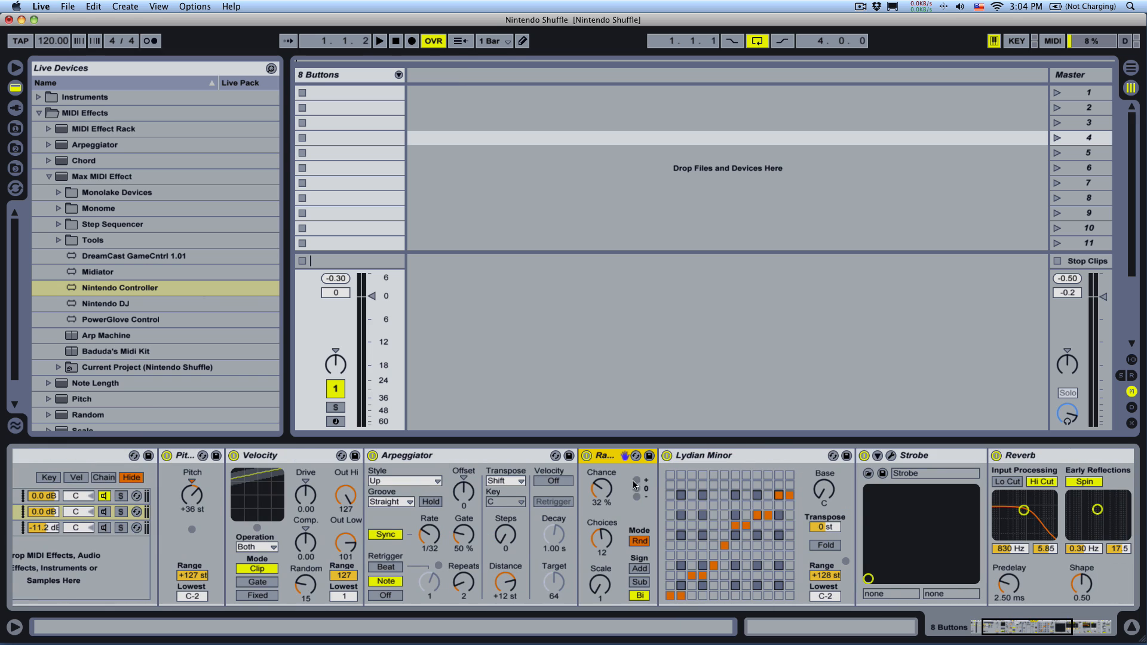
Select the Strobe instrument, view its plug-in editor window and close it again.
{"action": "left_click", "coordinate": [713, 455]}
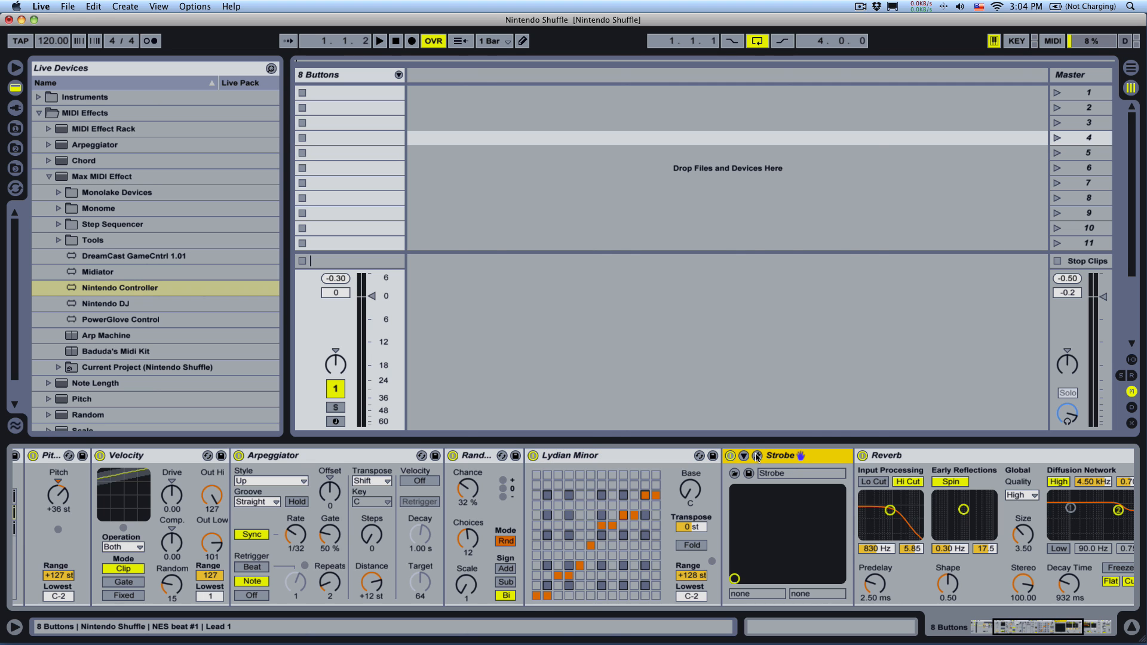
{"action": "left_click", "coordinate": [757, 457]}
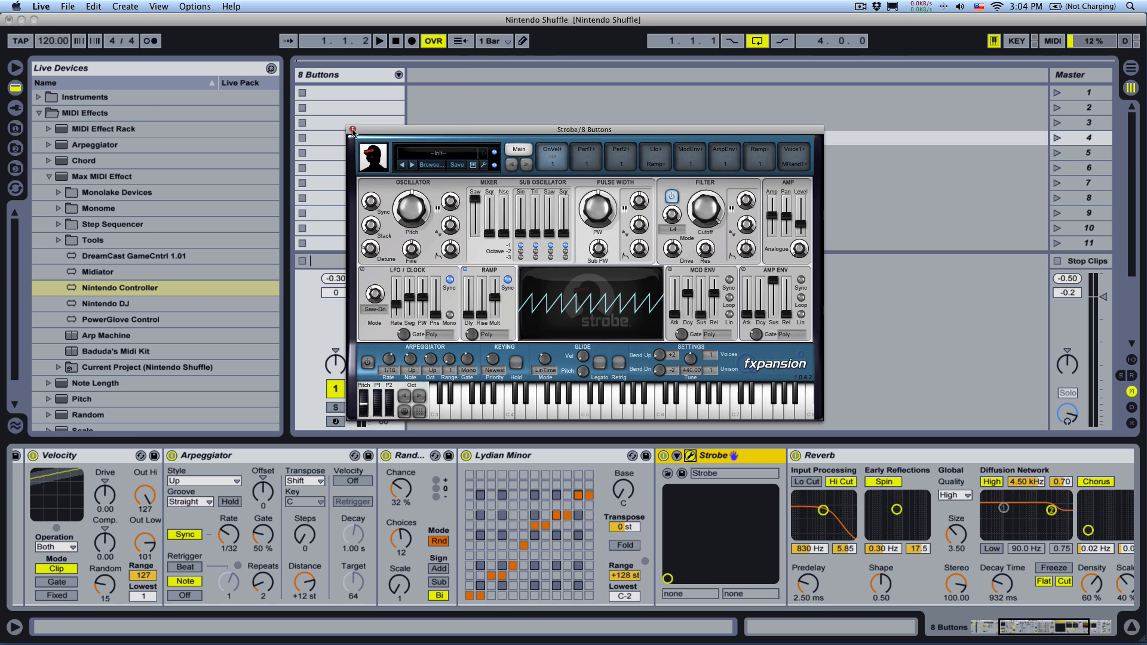
{"action": "left_click", "coordinate": [352, 132]}
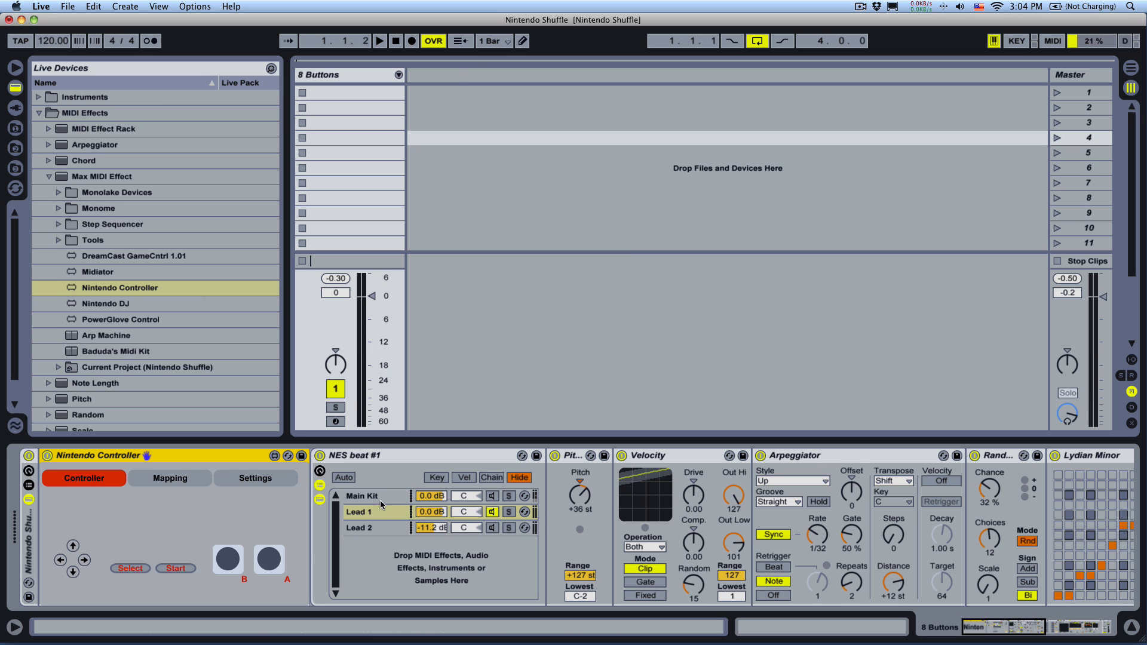
Bring the Main Kit chain's Nintendo Shuffle drum pads back into focus beside Nintendo Controller.
{"action": "left_click", "coordinate": [492, 512]}
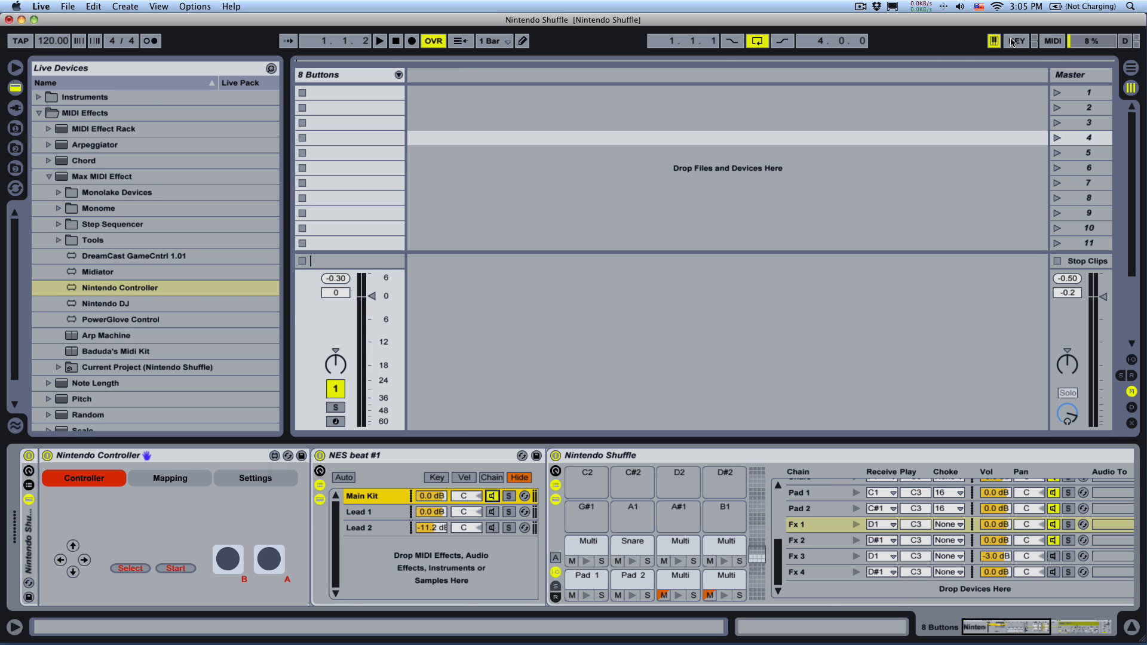
{"action": "left_click", "coordinate": [1015, 41]}
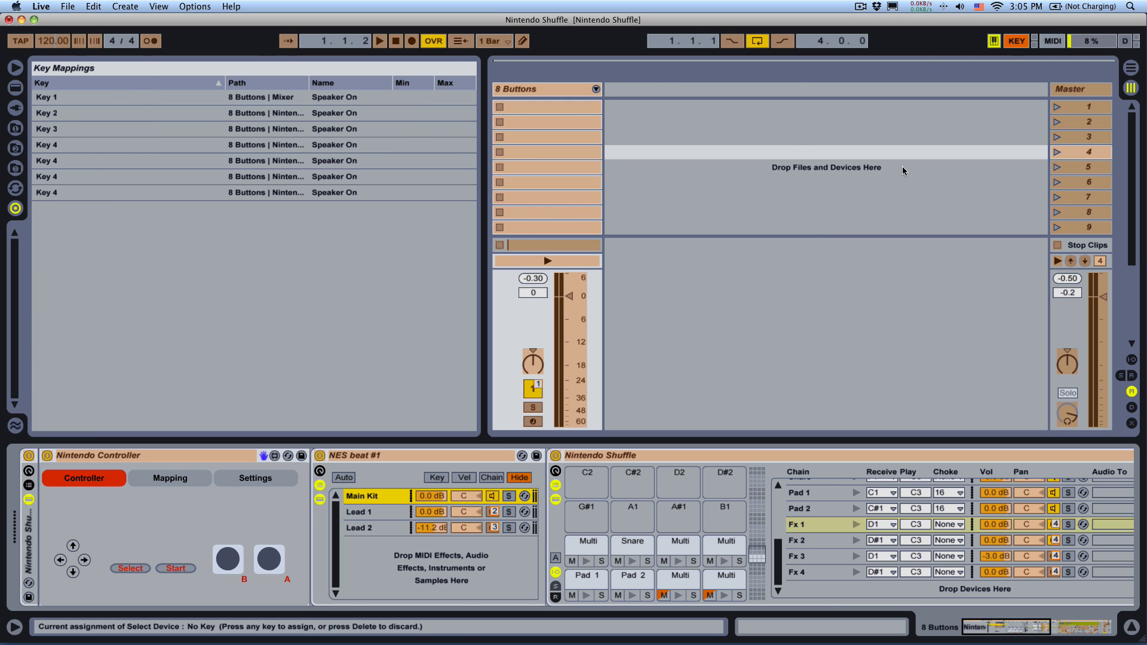
{"action": "left_click", "coordinate": [370, 511]}
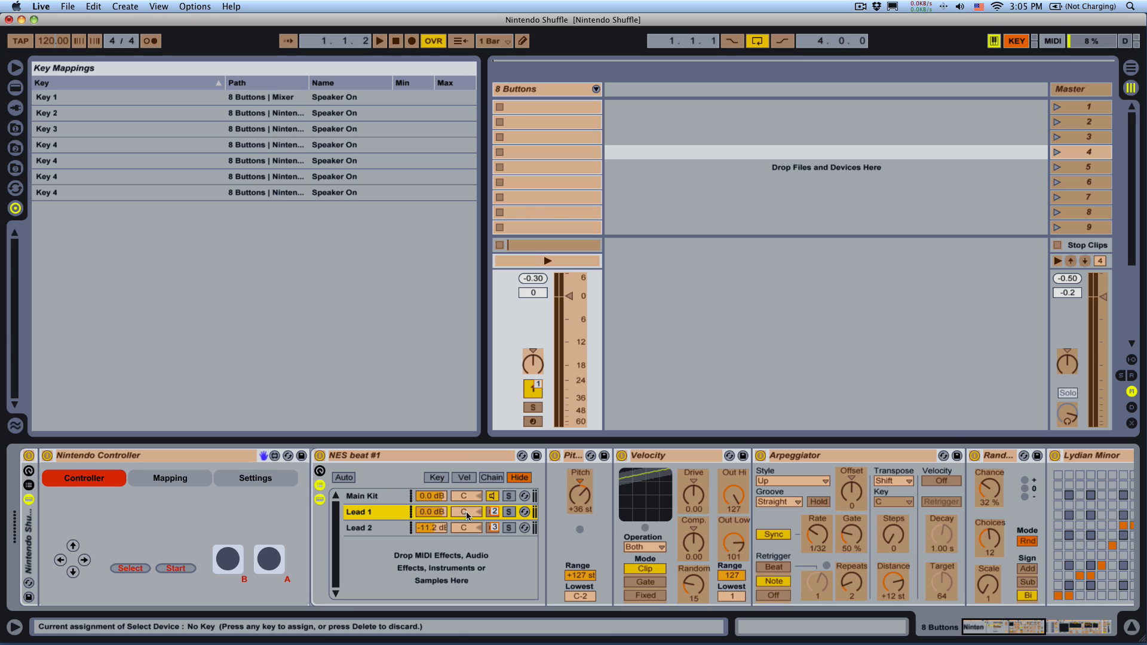
{"action": "left_click", "coordinate": [493, 512]}
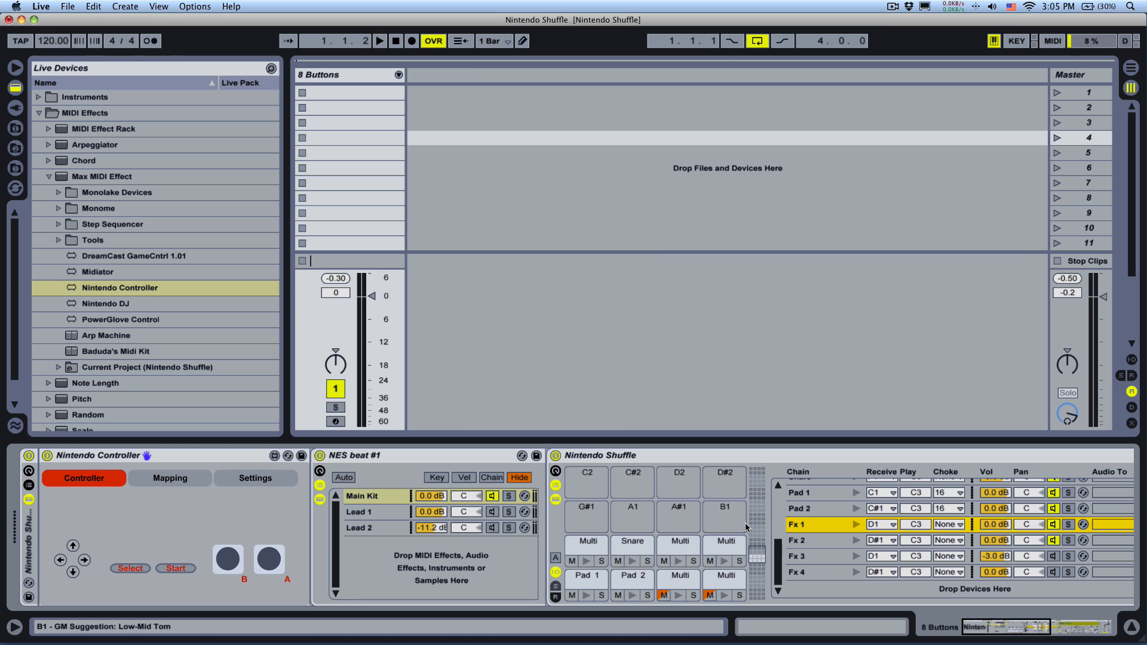
Check Nintendo Controller's Mapping assignments, then load DreamCast GameCntrl 1.01 ahead of it on the track.
{"action": "left_click", "coordinate": [90, 455]}
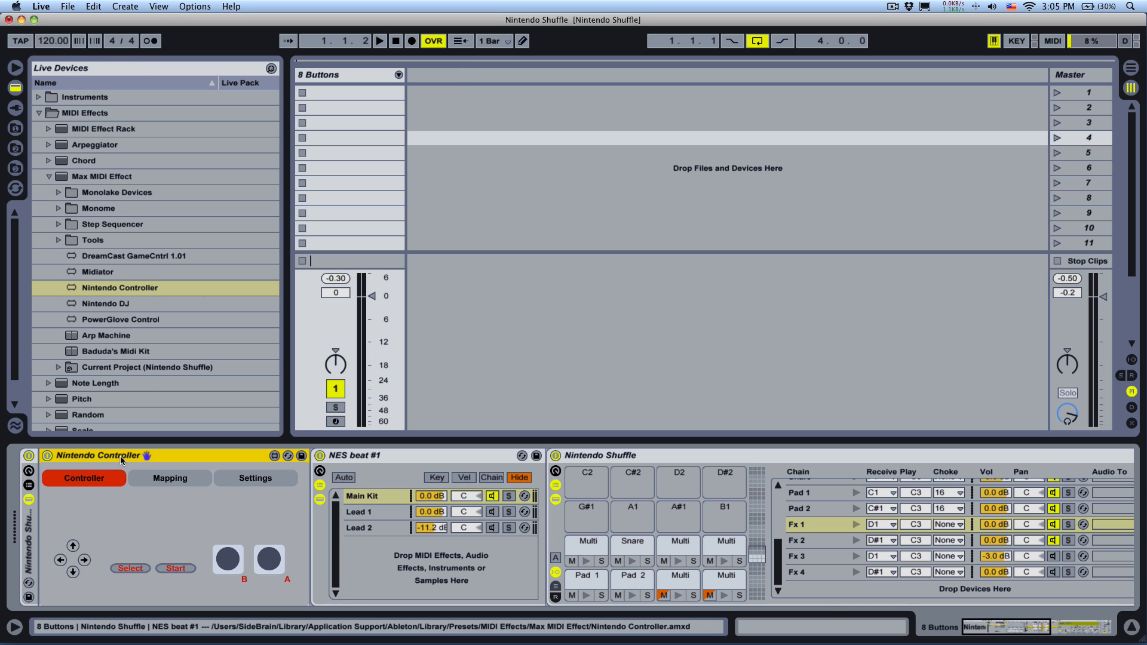
{"action": "left_click", "coordinate": [169, 478]}
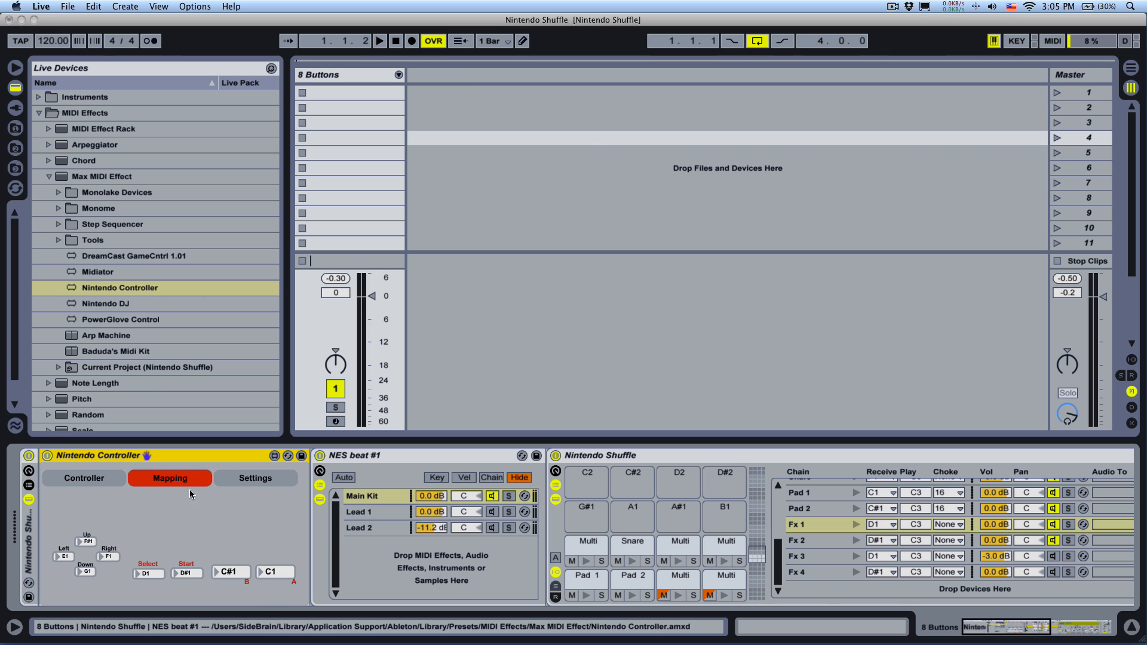
{"action": "left_click", "coordinate": [84, 478]}
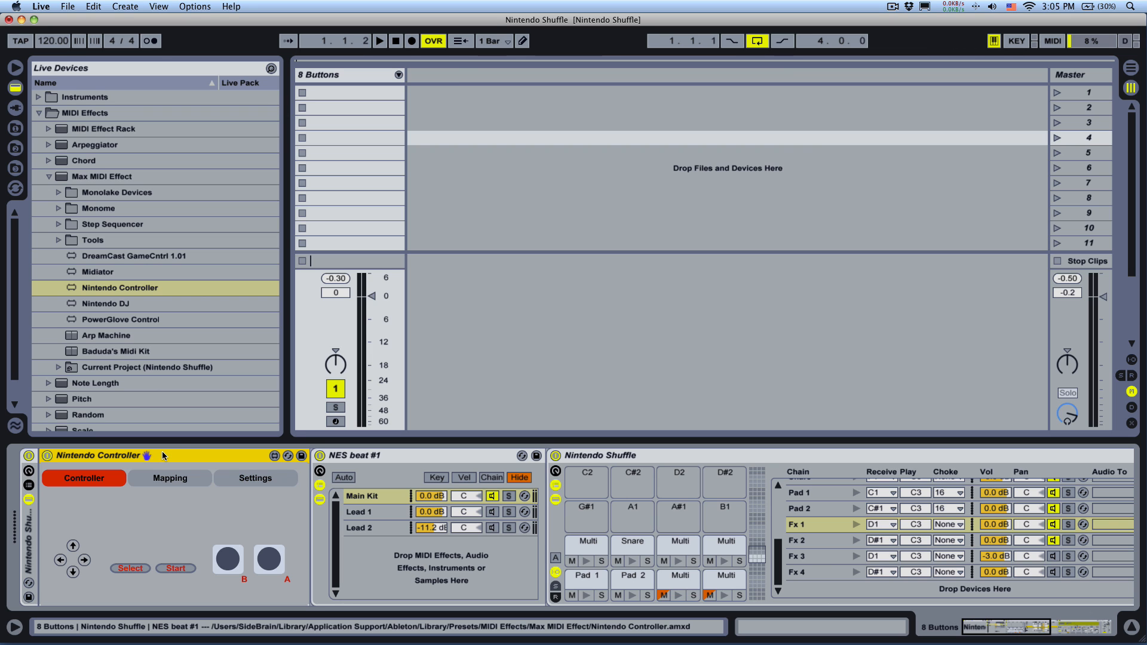
{"action": "left_click", "coordinate": [134, 256]}
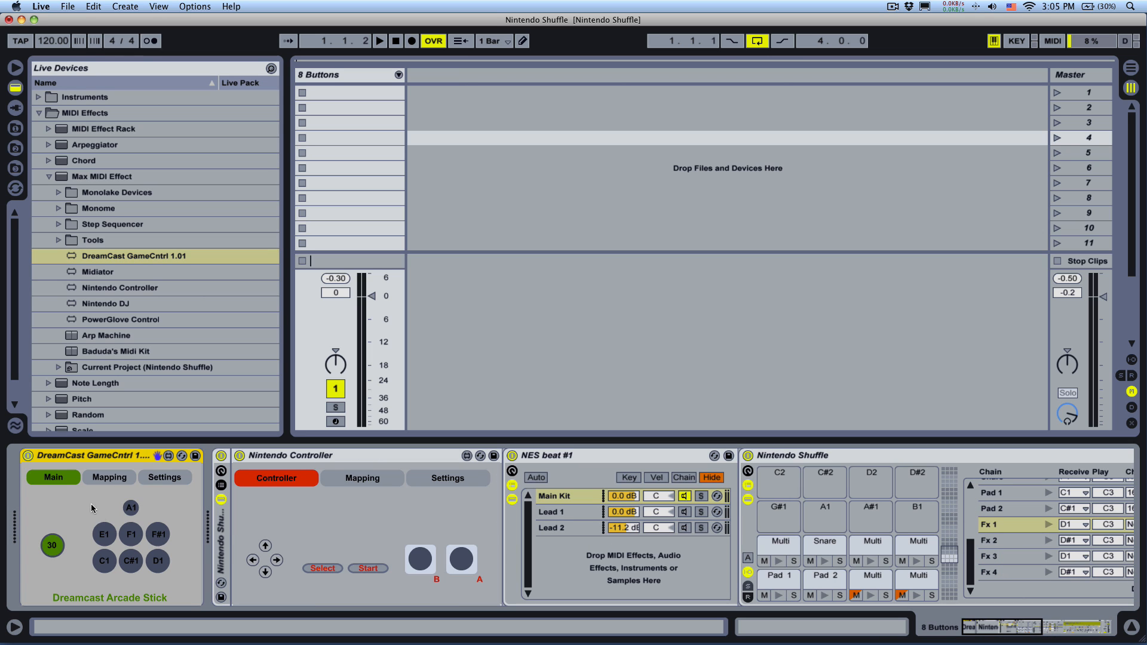
{"action": "mouse_move", "coordinate": [106, 473]}
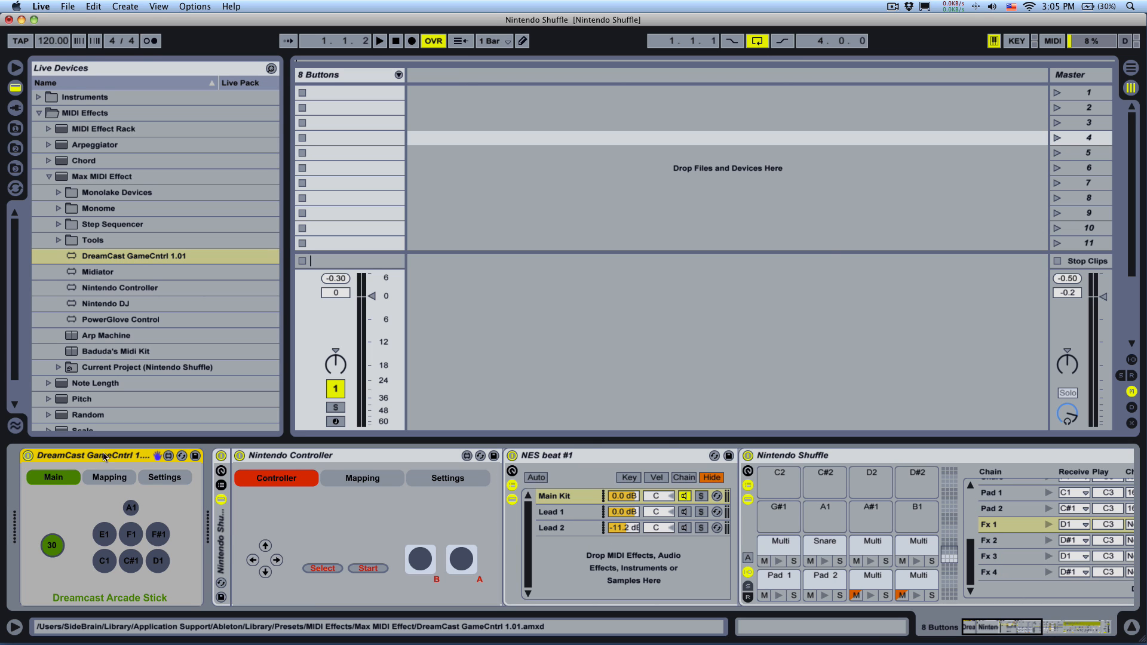
{"action": "mouse_move", "coordinate": [142, 473]}
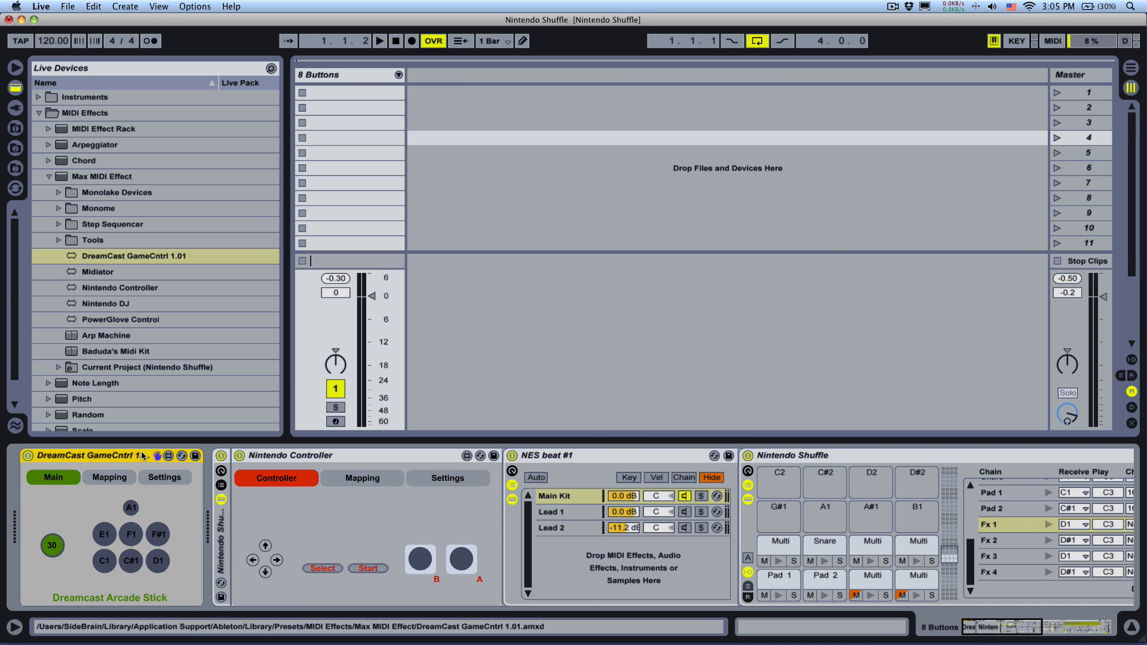